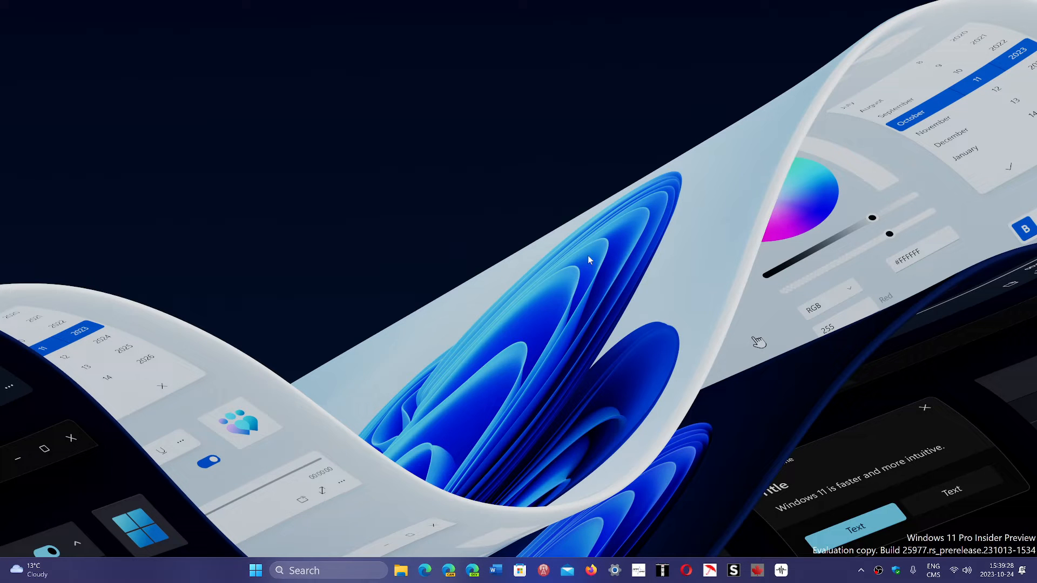
pyautogui.moveTo(418, 570)
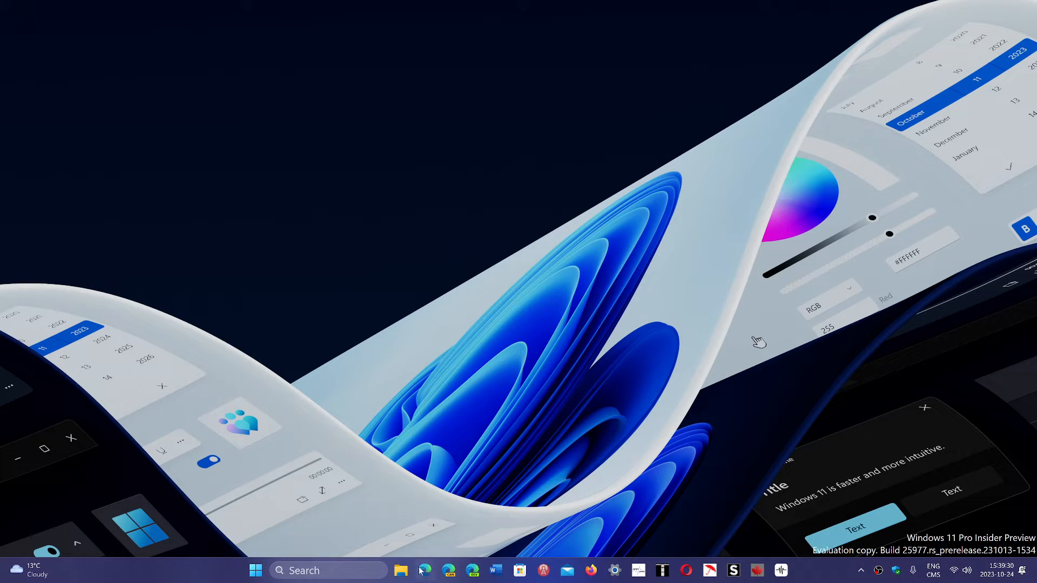
# Launch Microsoft Edge from the taskbar, opening on the Google home page.
pyautogui.click(425, 570)
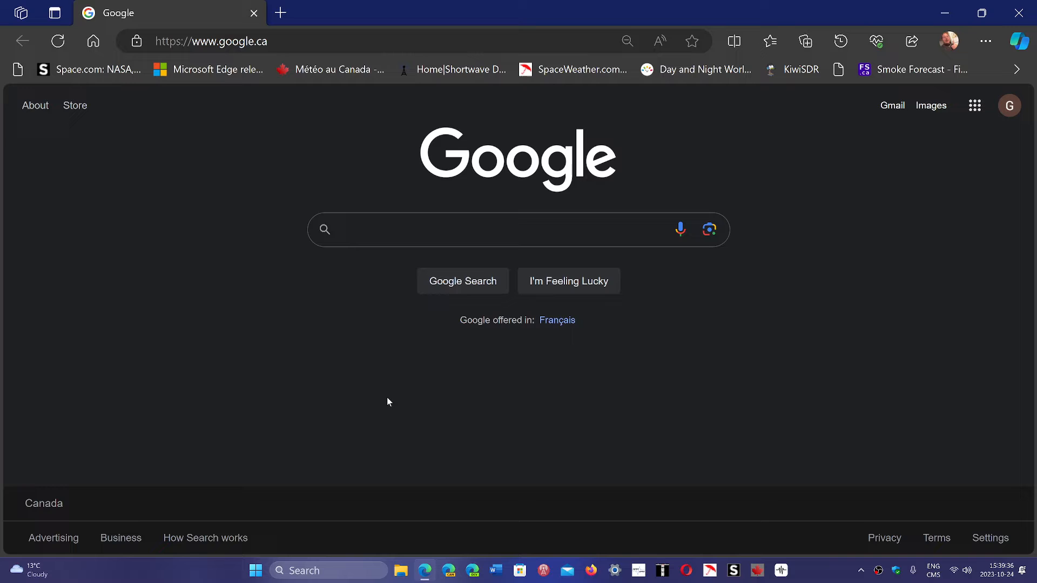
pyautogui.click(517, 230)
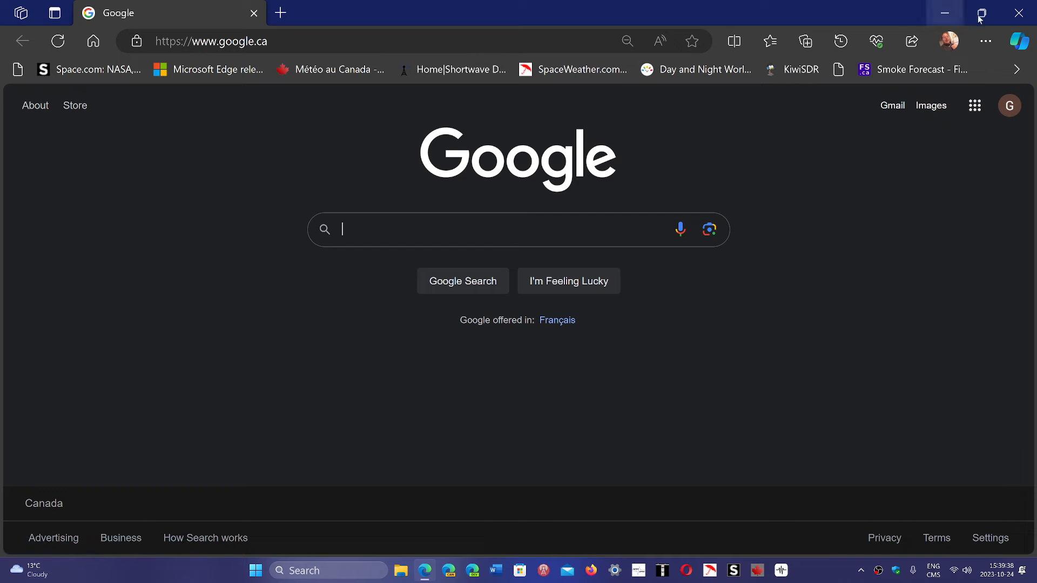
pyautogui.click(1019, 41)
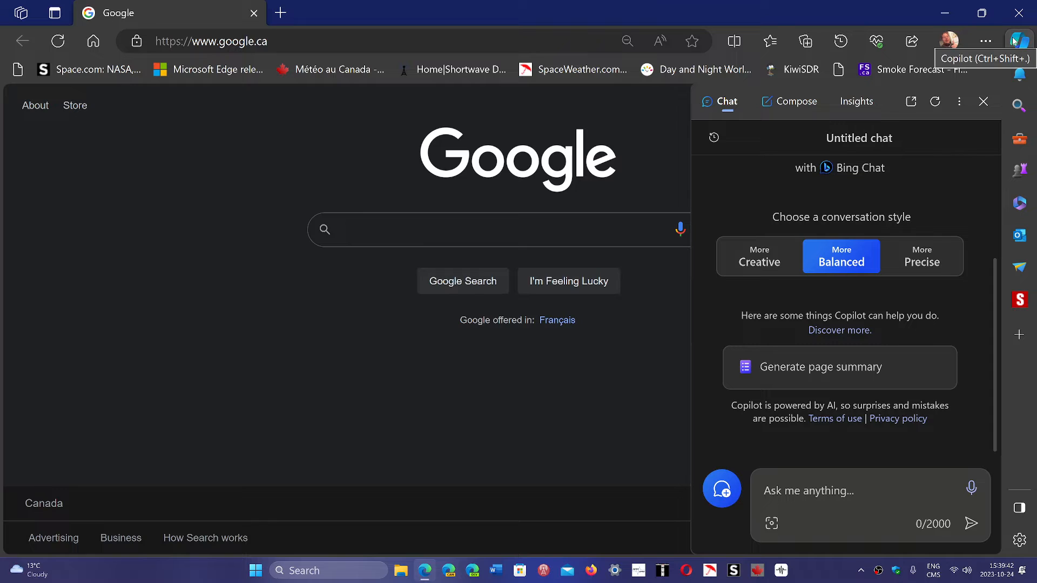
pyautogui.click(983, 101)
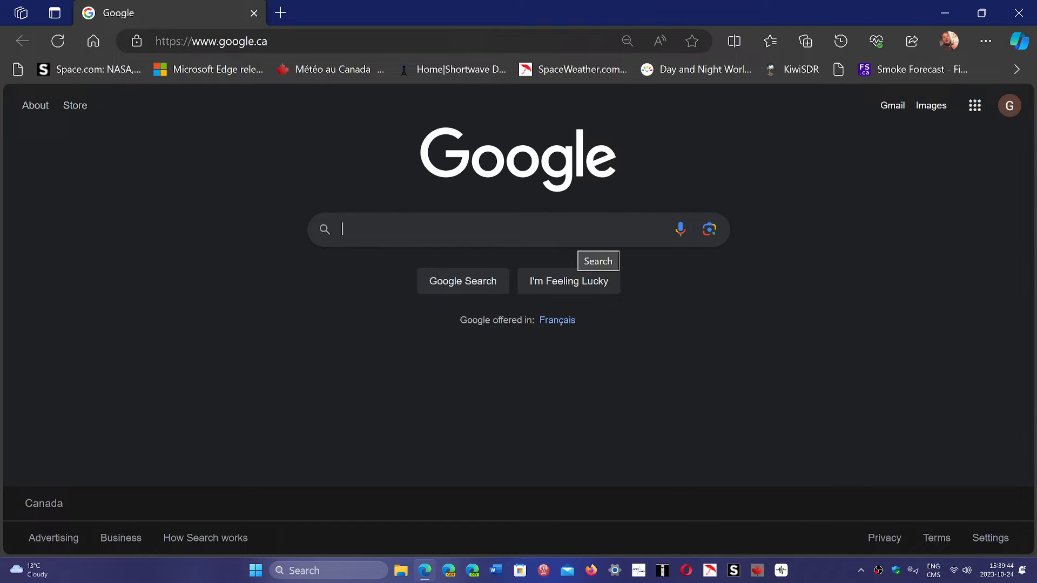
pyautogui.moveTo(780, 397)
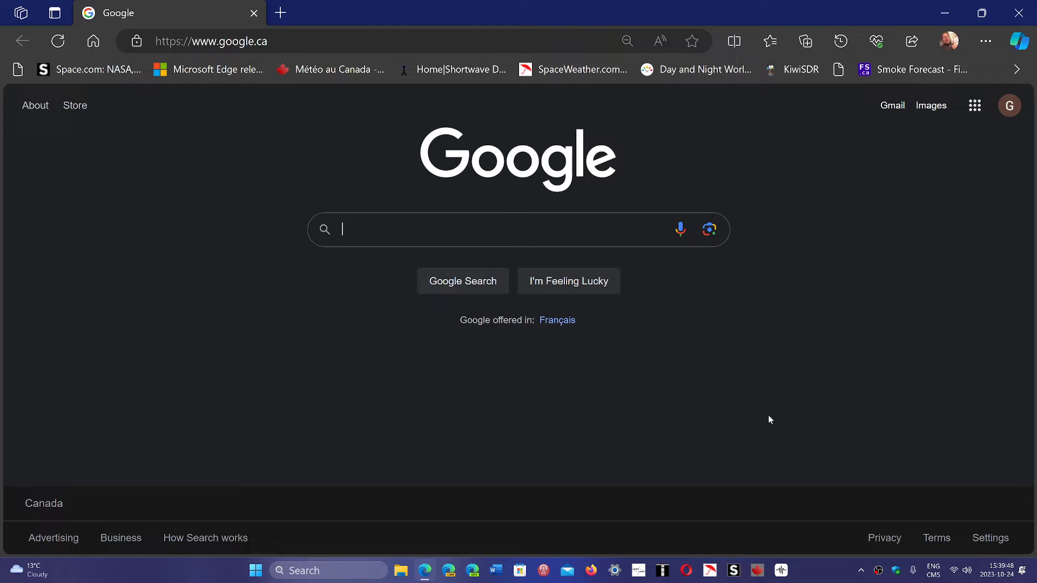
pyautogui.moveTo(992, 63)
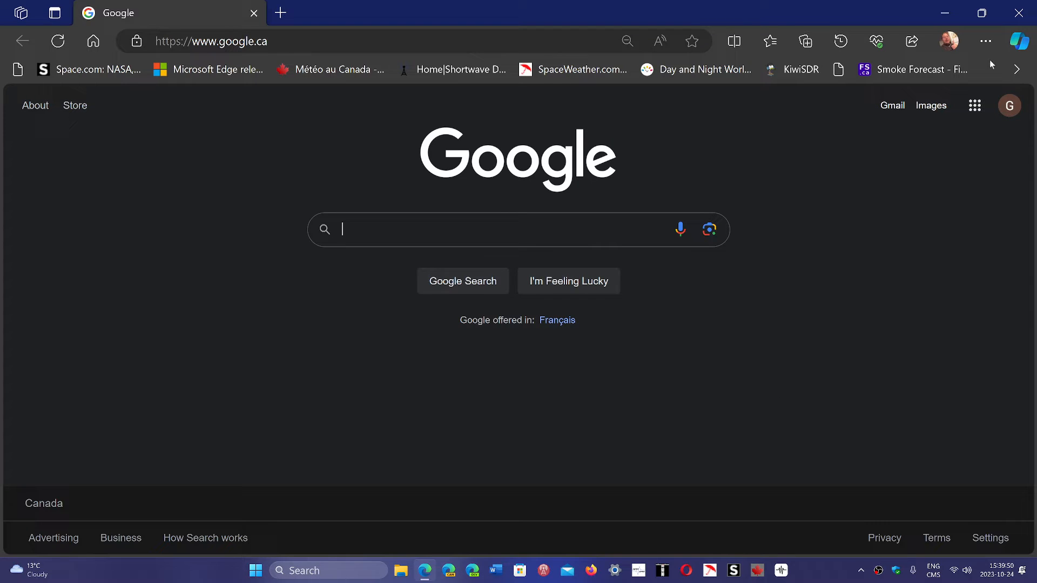
pyautogui.click(1019, 40)
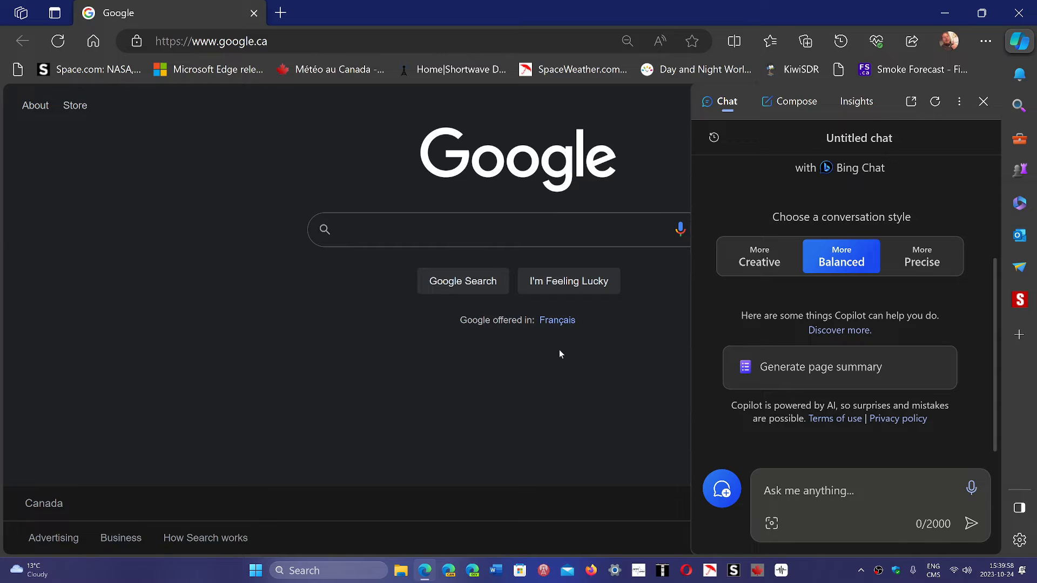
pyautogui.click(983, 101)
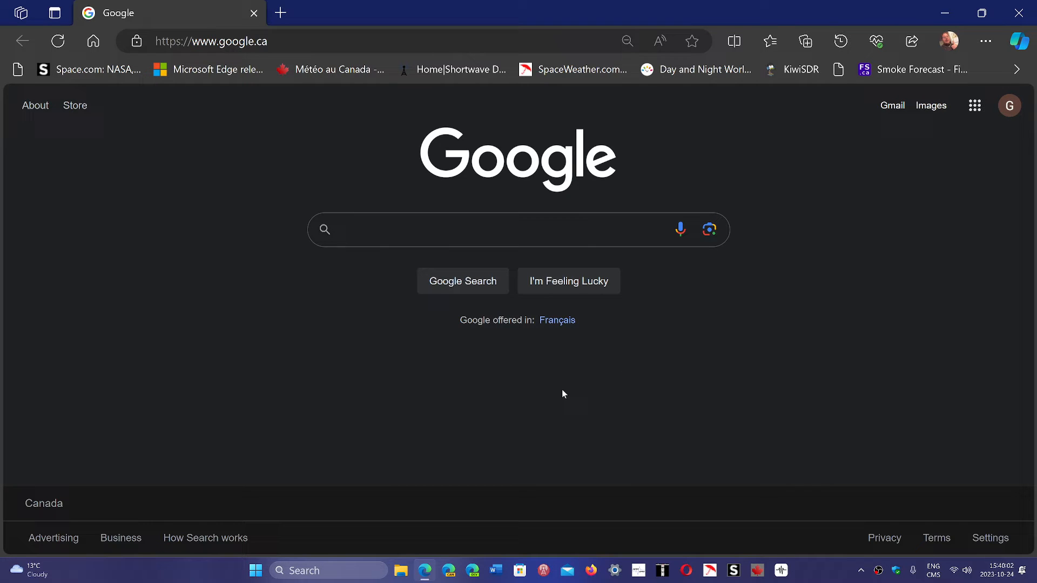
pyautogui.click(518, 230)
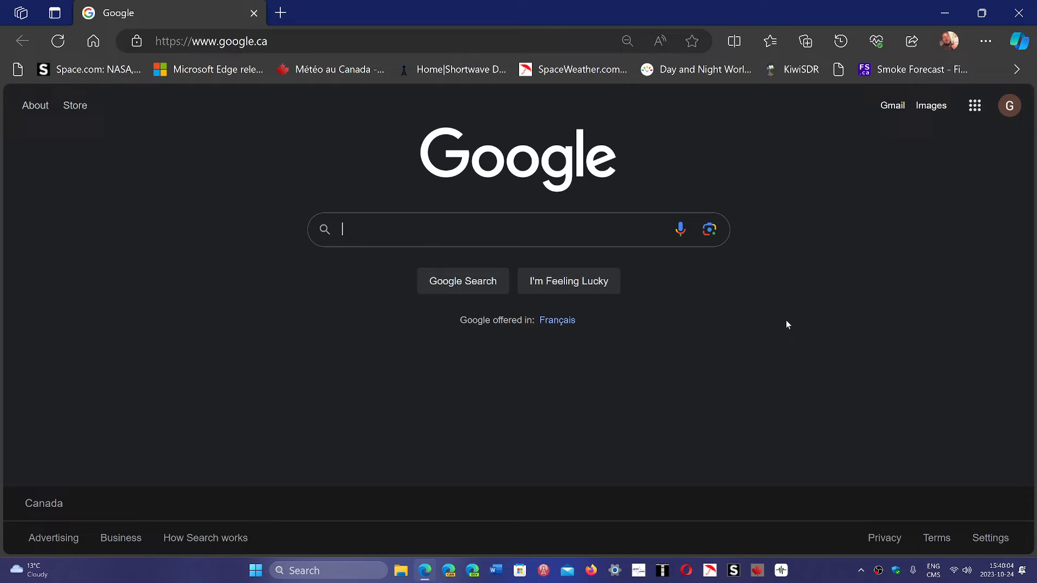
pyautogui.moveTo(904, 86)
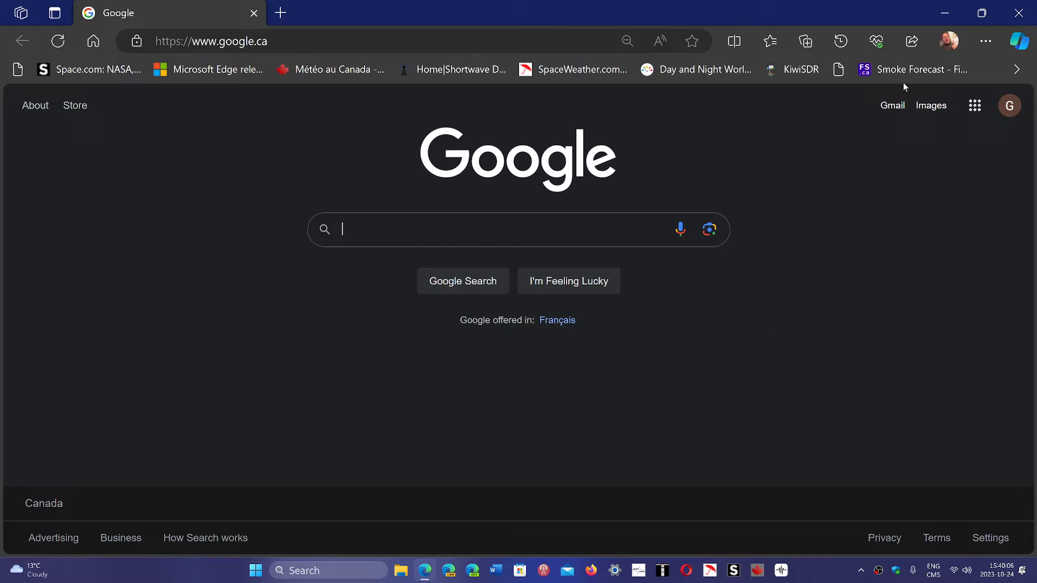
pyautogui.moveTo(985, 41)
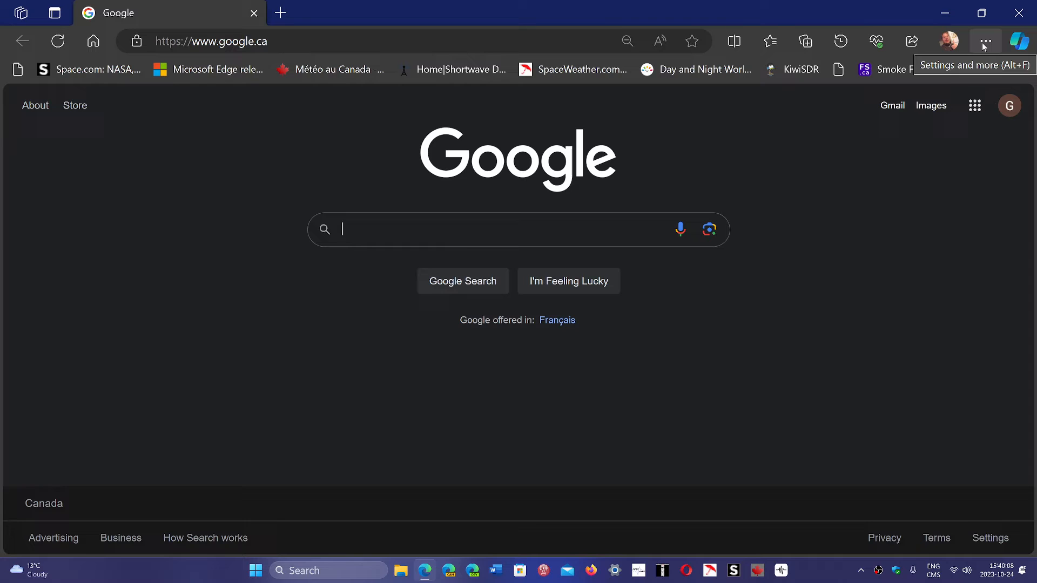
# Go to Edge Settings and open the Sidebar settings page.
pyautogui.click(984, 41)
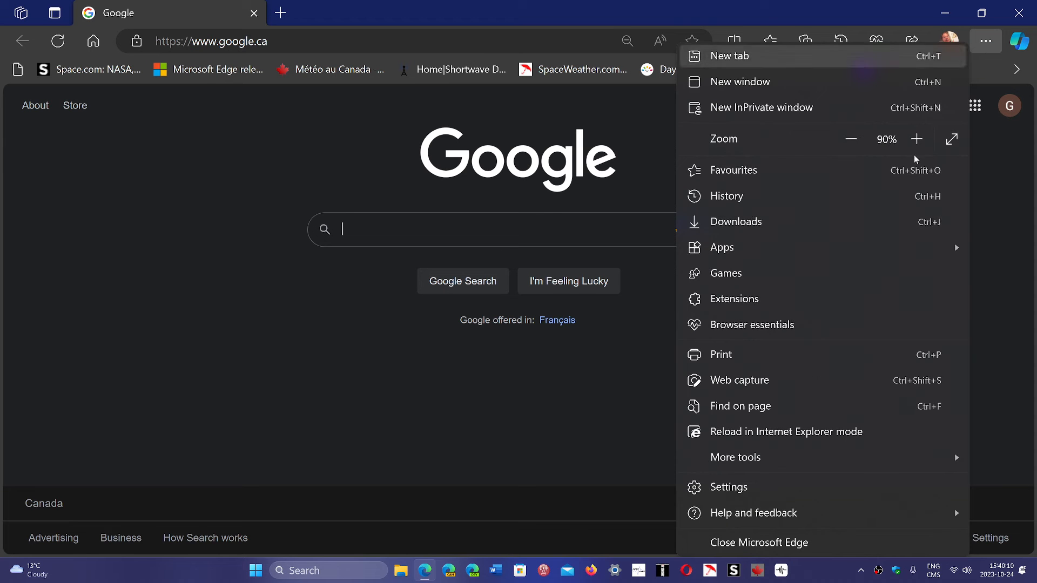
pyautogui.click(728, 487)
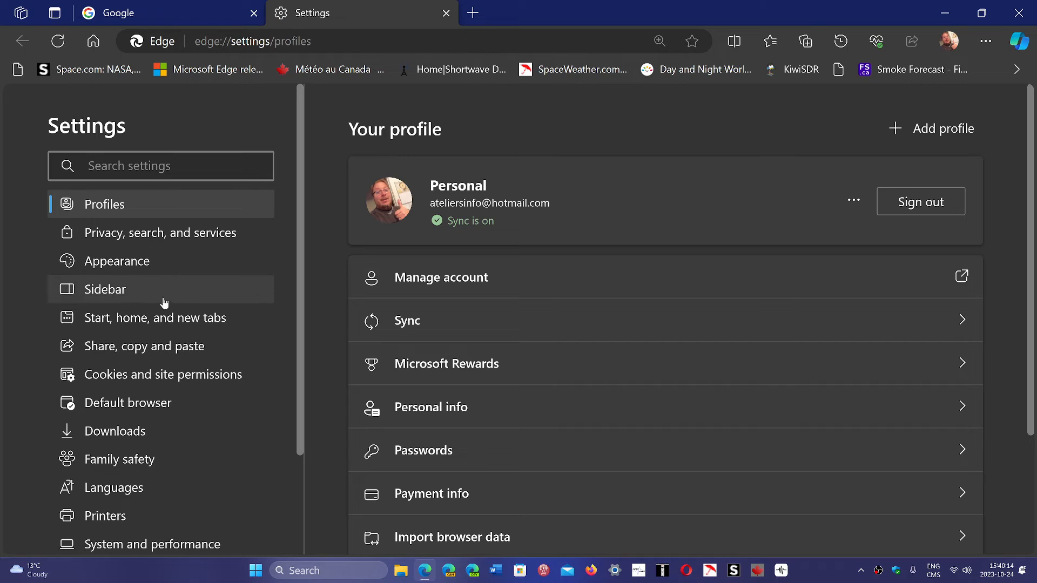
pyautogui.click(104, 289)
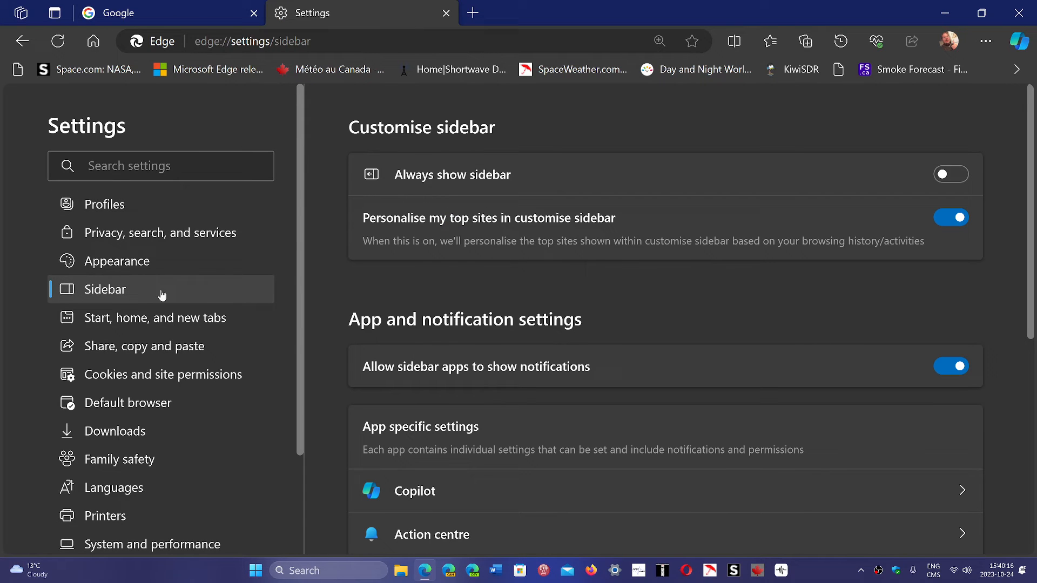
pyautogui.moveTo(566, 497)
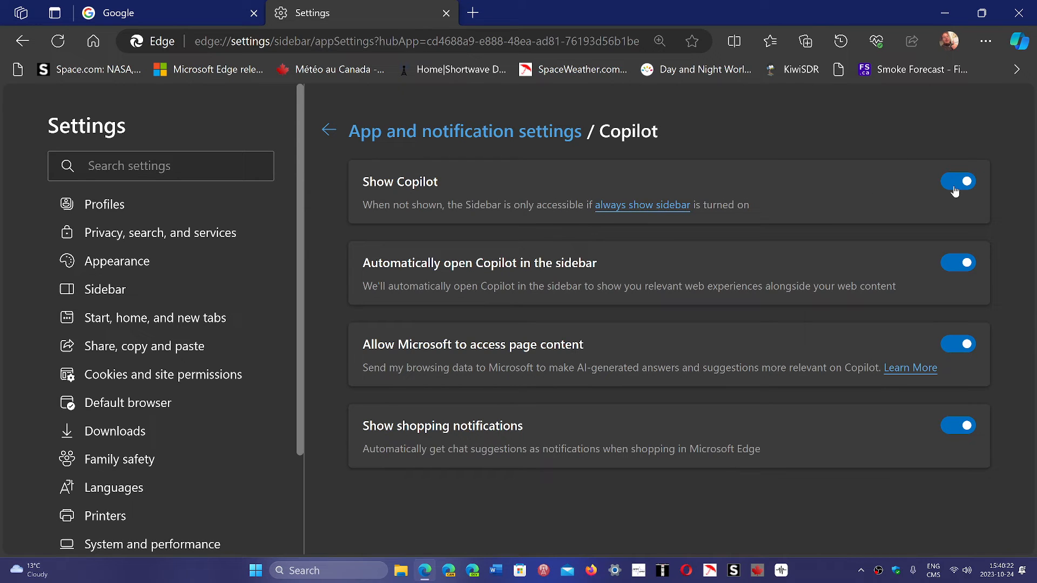
pyautogui.moveTo(894, 185)
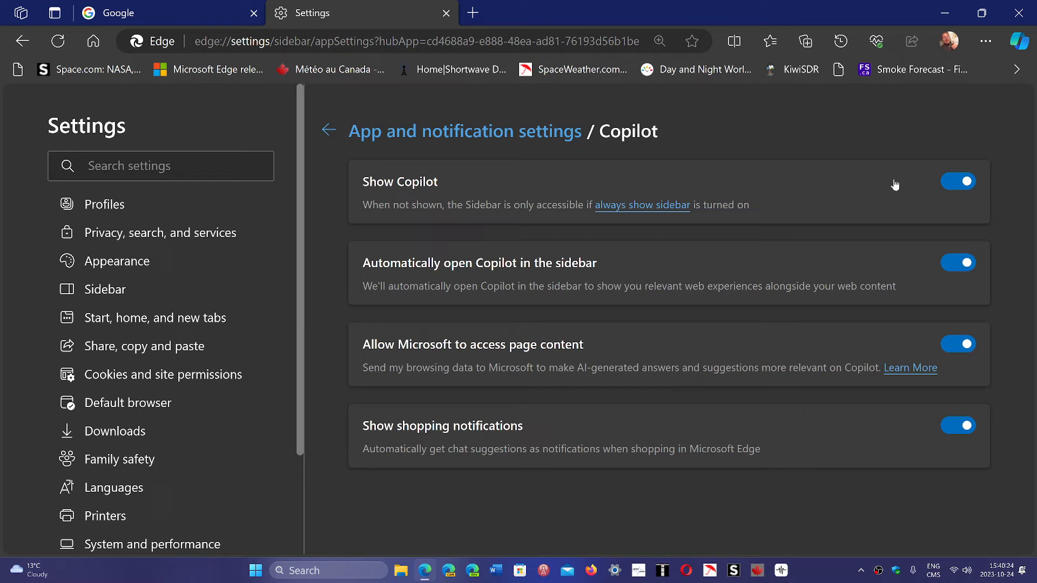
# Turn off the Show Copilot toggle in the Copilot sidebar settings.
pyautogui.click(957, 182)
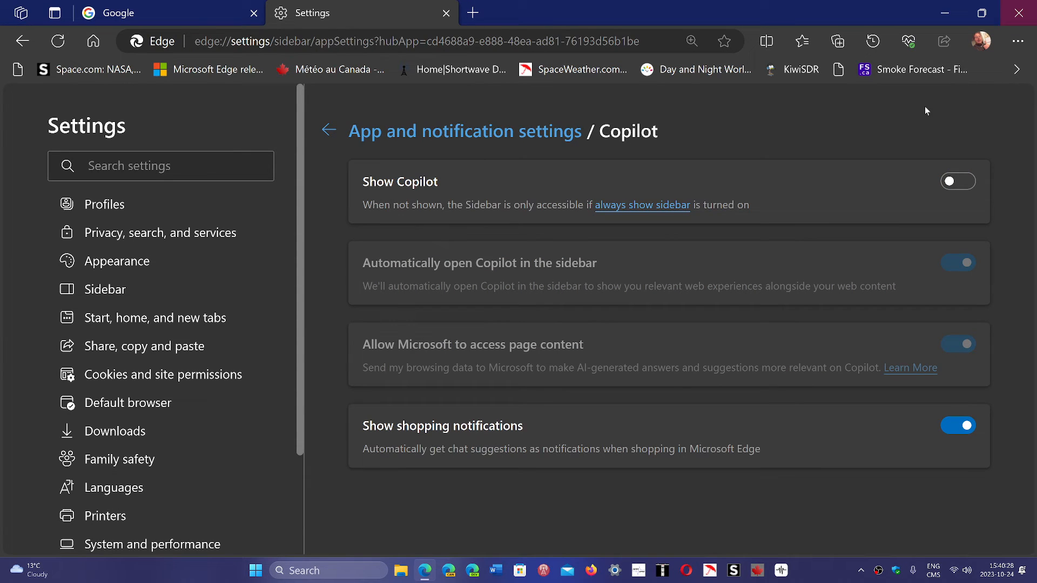
pyautogui.moveTo(784, 556)
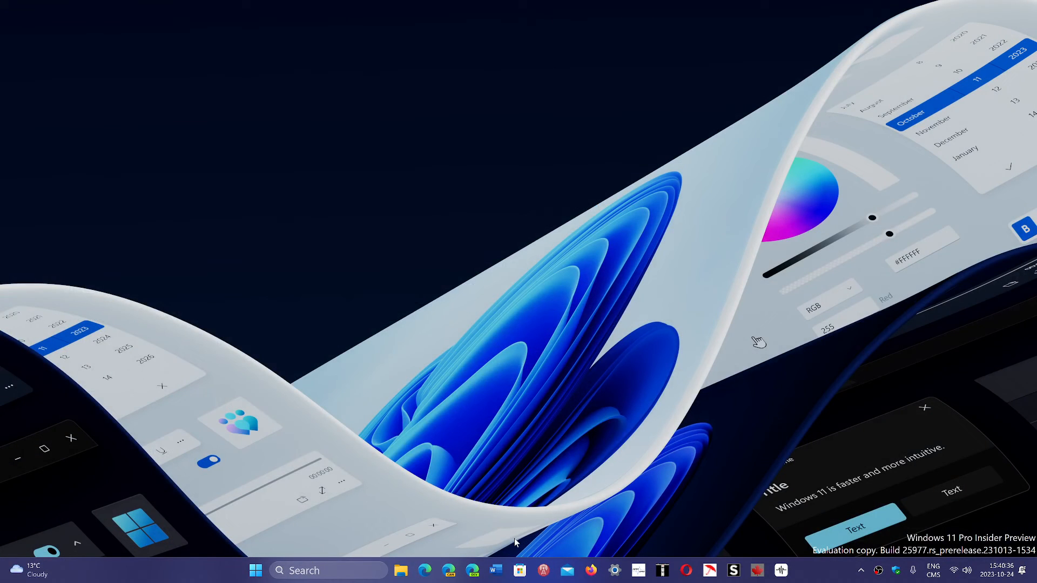
pyautogui.moveTo(602, 307)
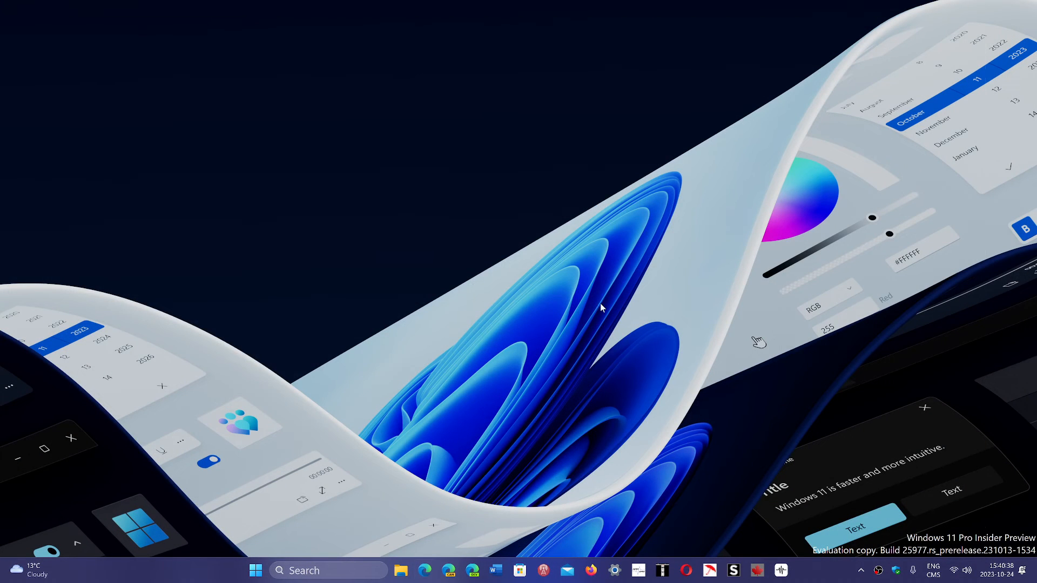
# Relaunch Edge from the taskbar and confirm Google loads without the Copilot button.
pyautogui.click(425, 570)
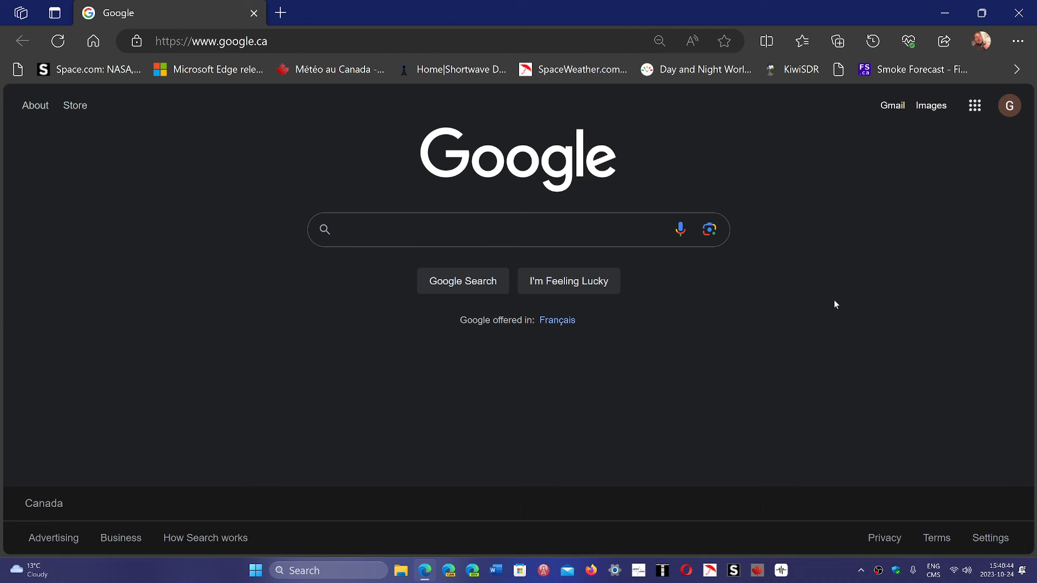
pyautogui.click(462, 229)
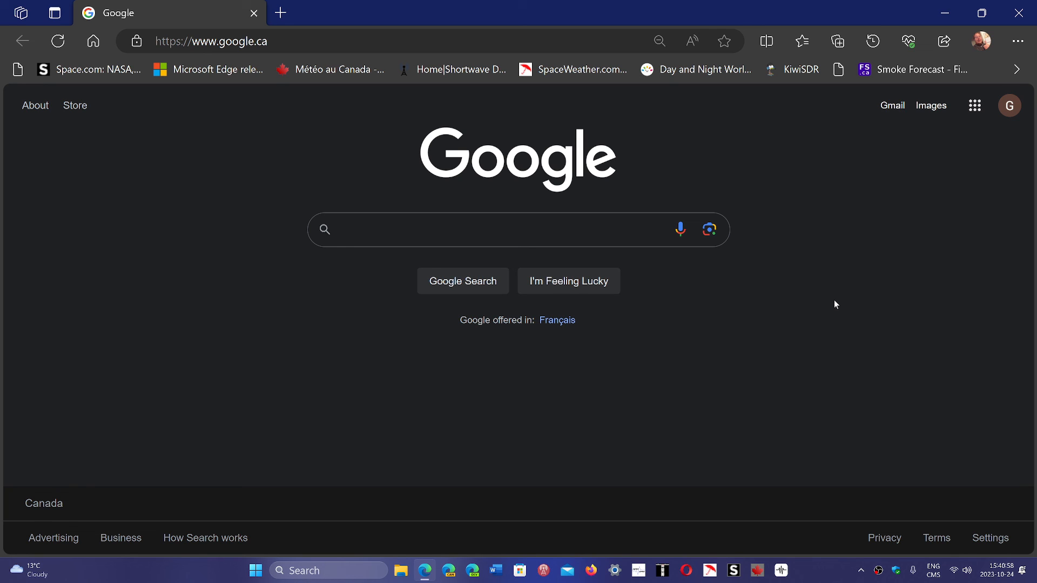
pyautogui.moveTo(827, 569)
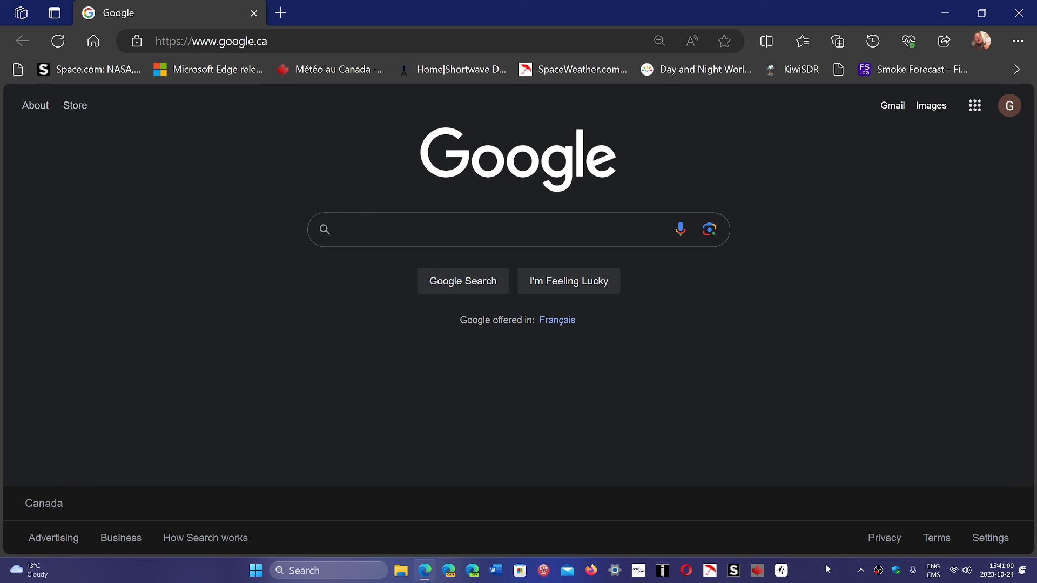